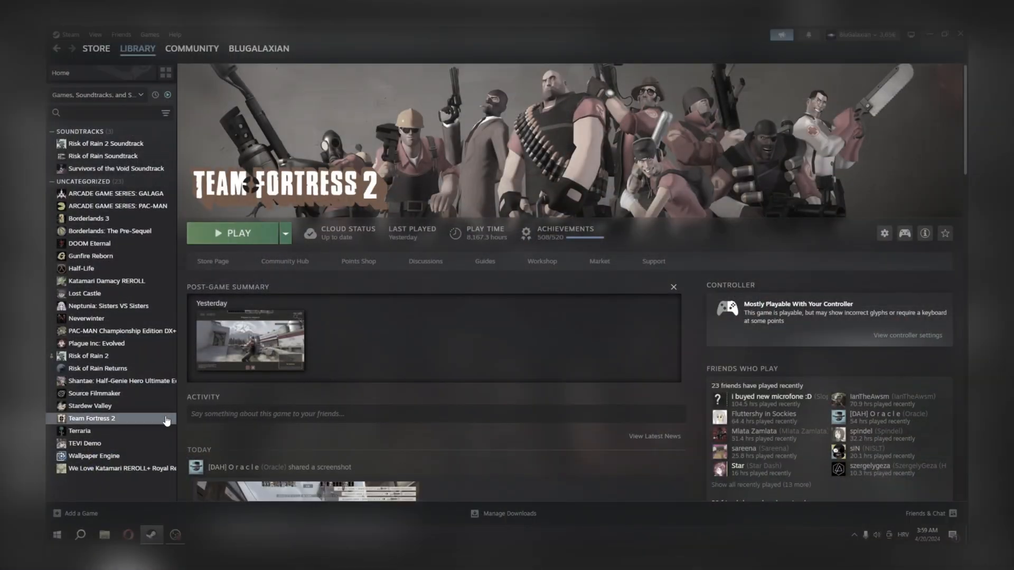
- Browse Team Fortress 2's local install files from its Steam library Manage menu
right_click(91, 418)
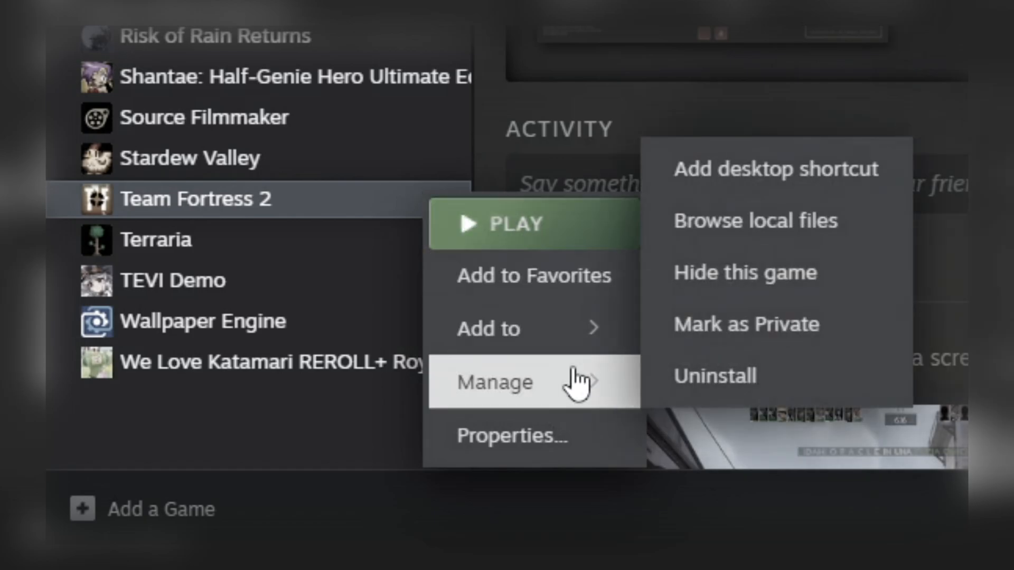
mouse_move(830, 221)
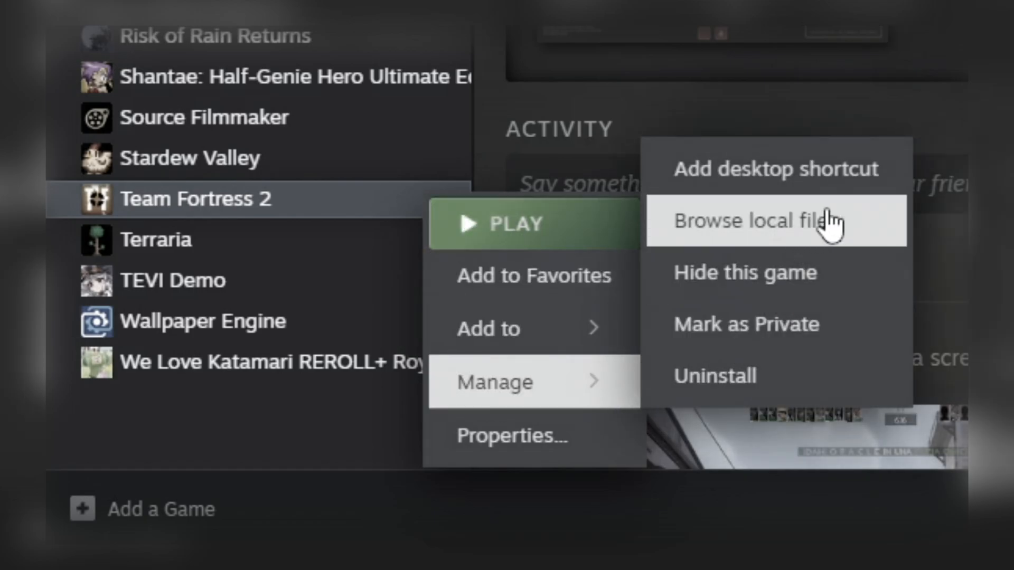
click(747, 221)
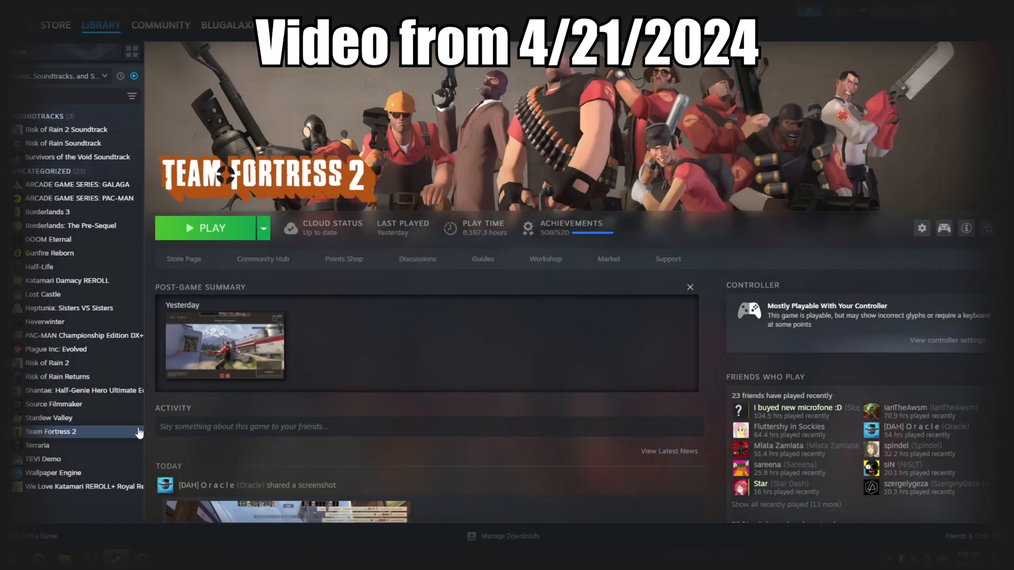
right_click(50, 431)
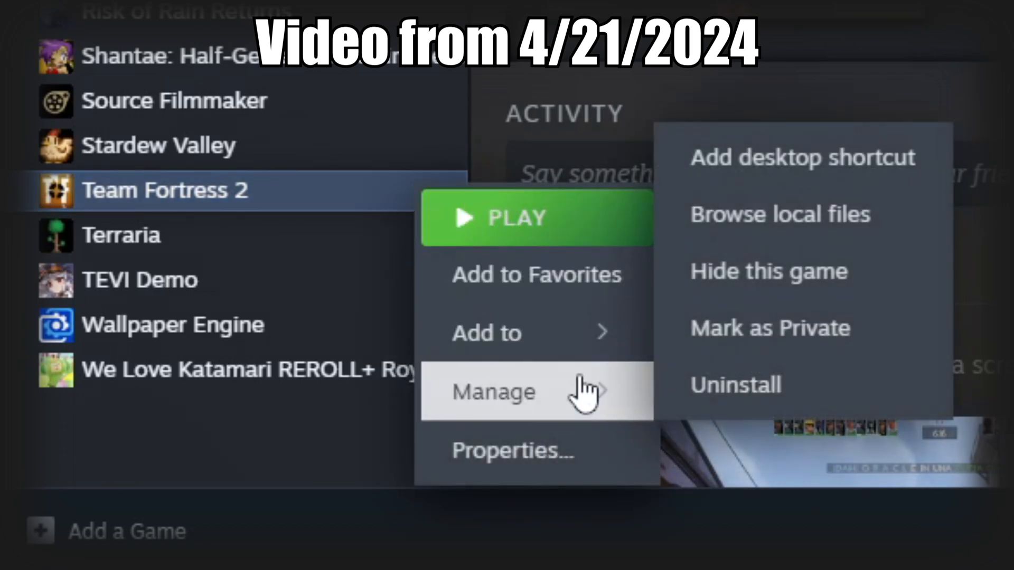
mouse_move(801, 214)
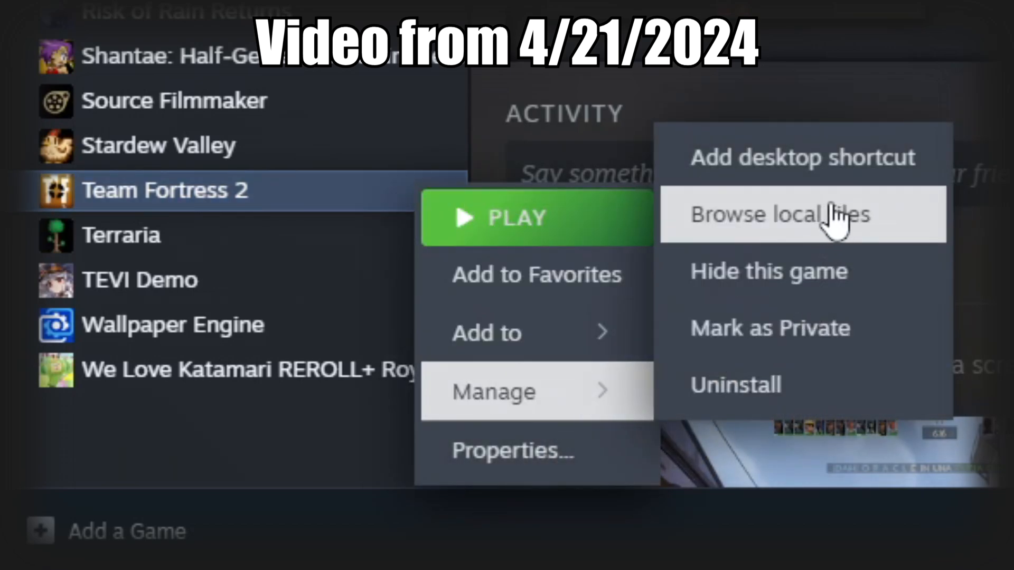
click(769, 214)
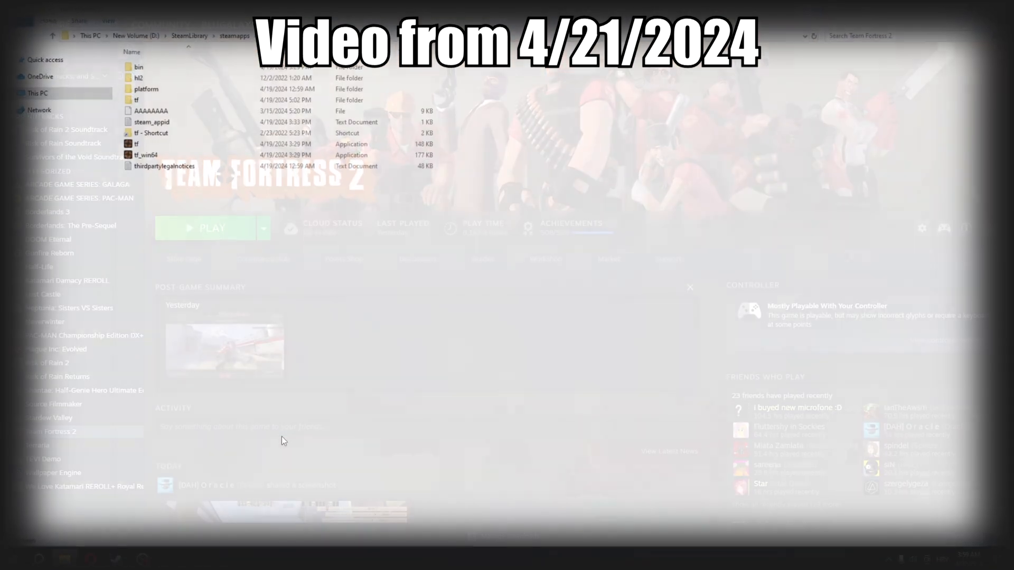
- Navigate through the tf and media folders of the Team Fortress 2 install
double_click(137, 100)
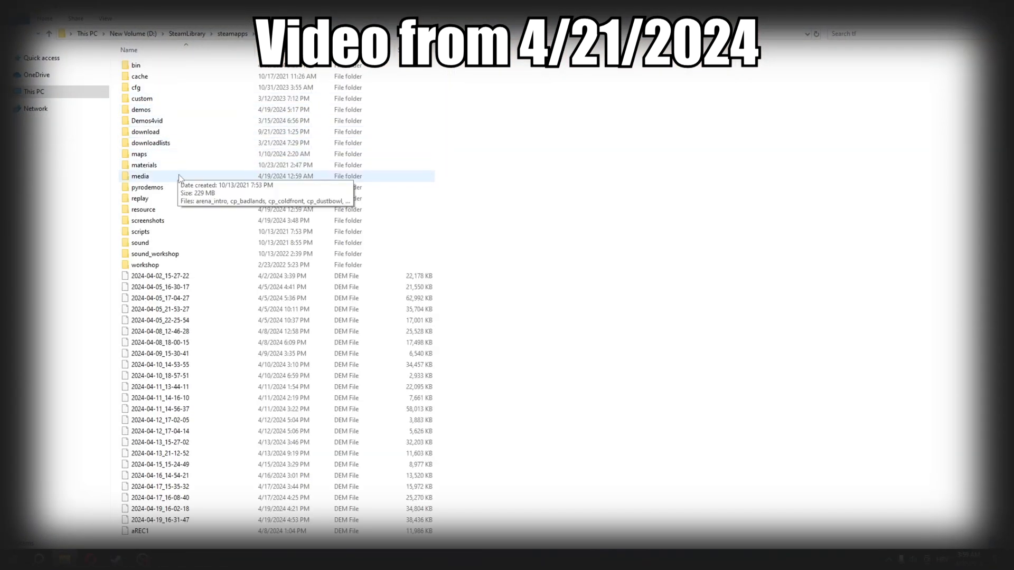
double_click(139, 176)
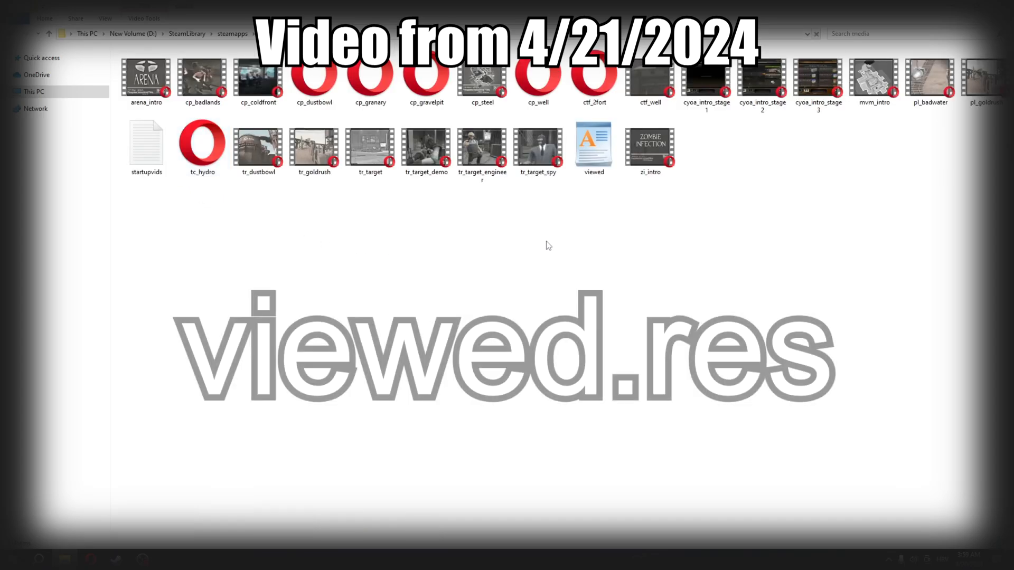
double_click(593, 142)
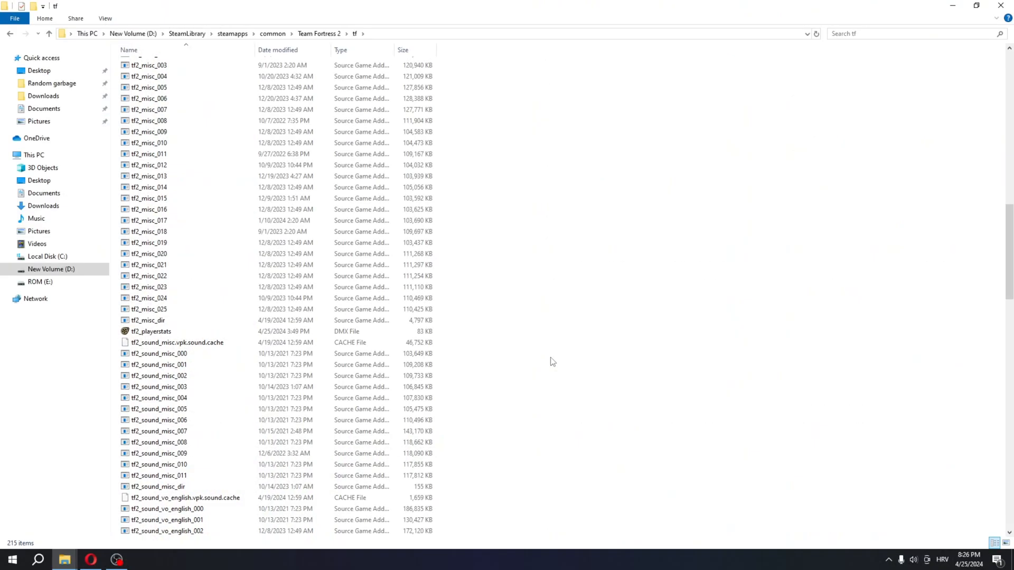
- Open tf2_playerstats with Opera via the file's Open with menu
right_click(150, 331)
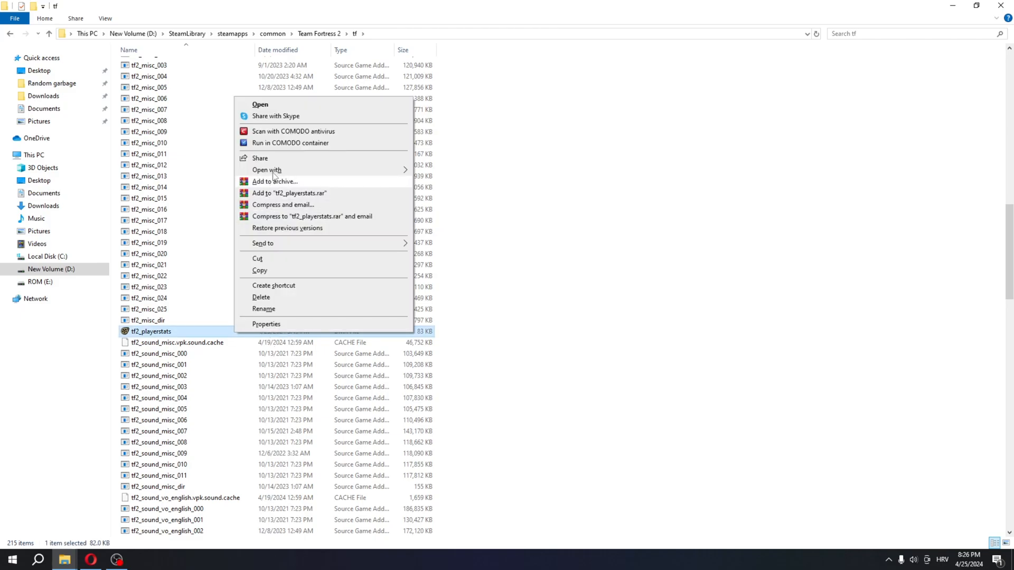
click(259, 104)
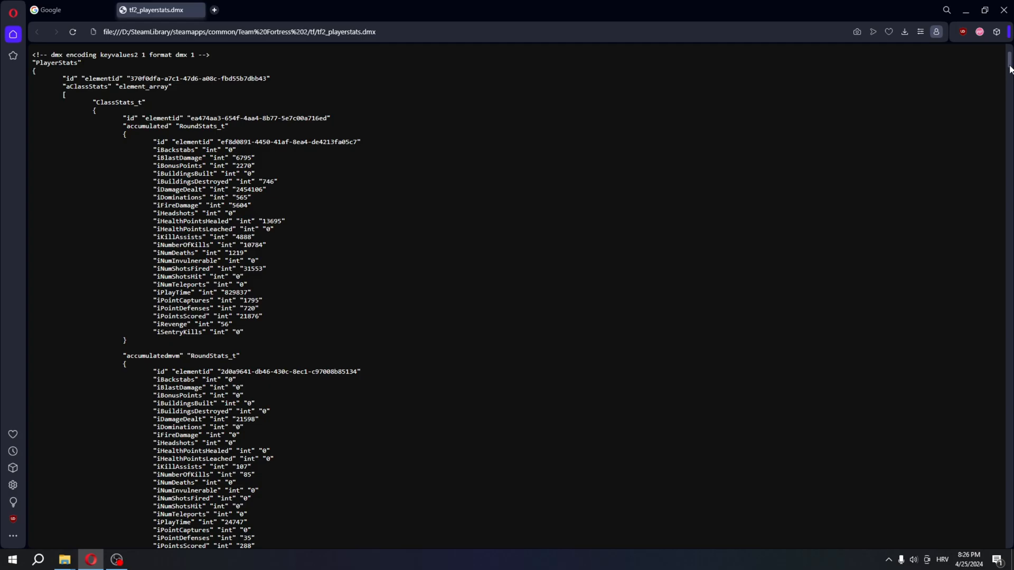
- Scroll down to the aMapStats section and select cp_dustbowl's play time value
scroll(down, 3)
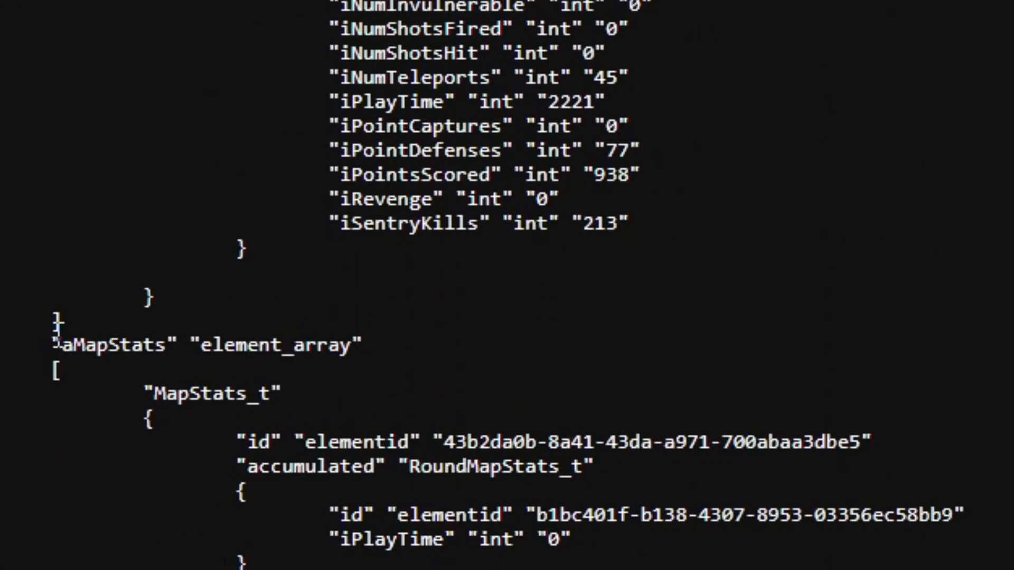
scroll(down, 3)
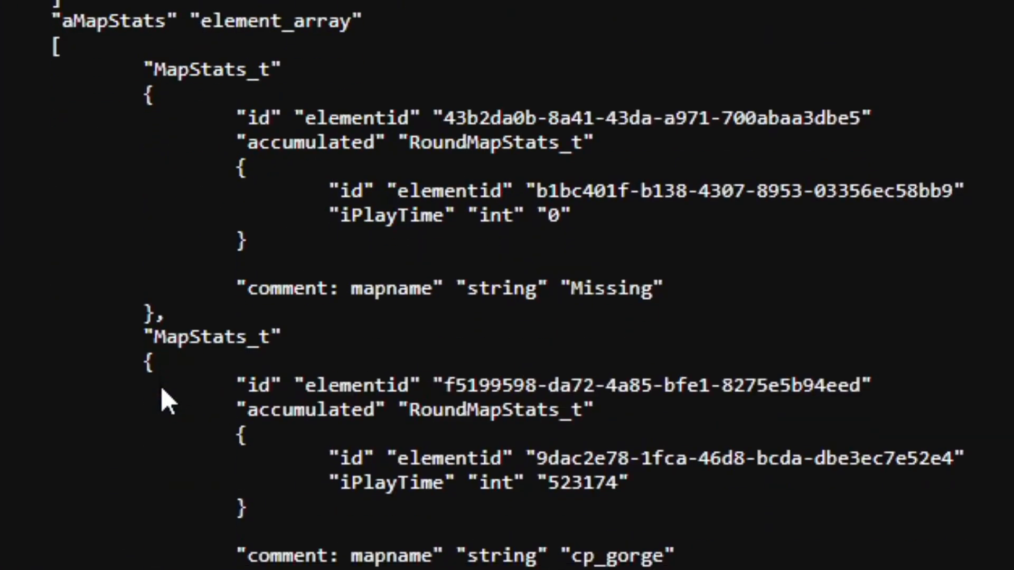
scroll(down, 3)
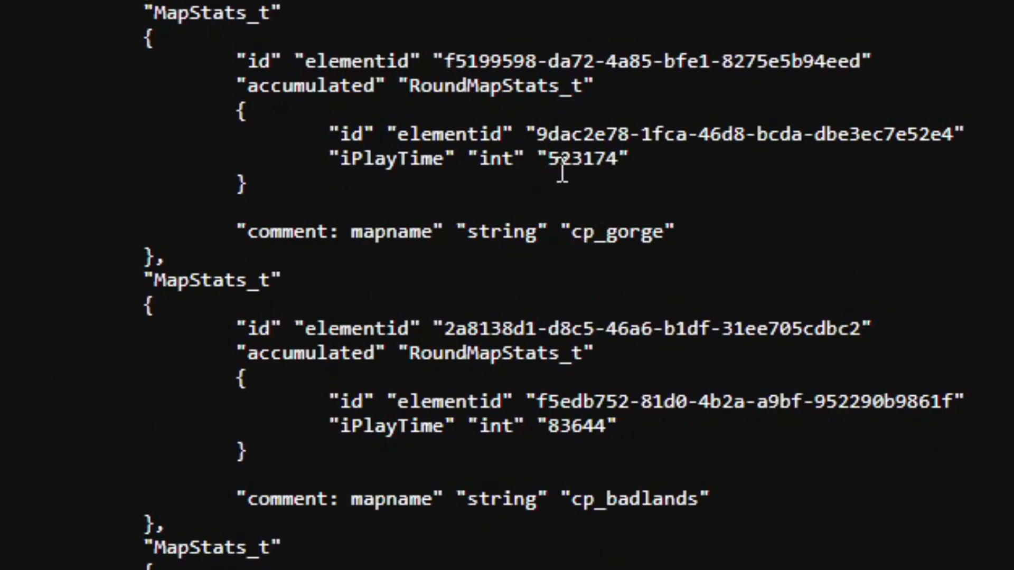
mouse_move(588, 191)
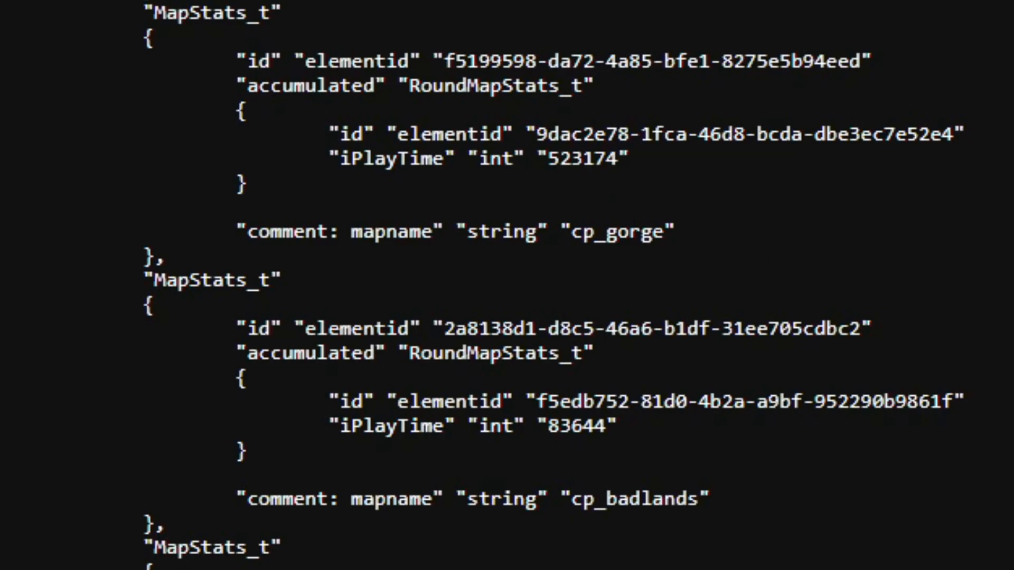
scroll(down, 3)
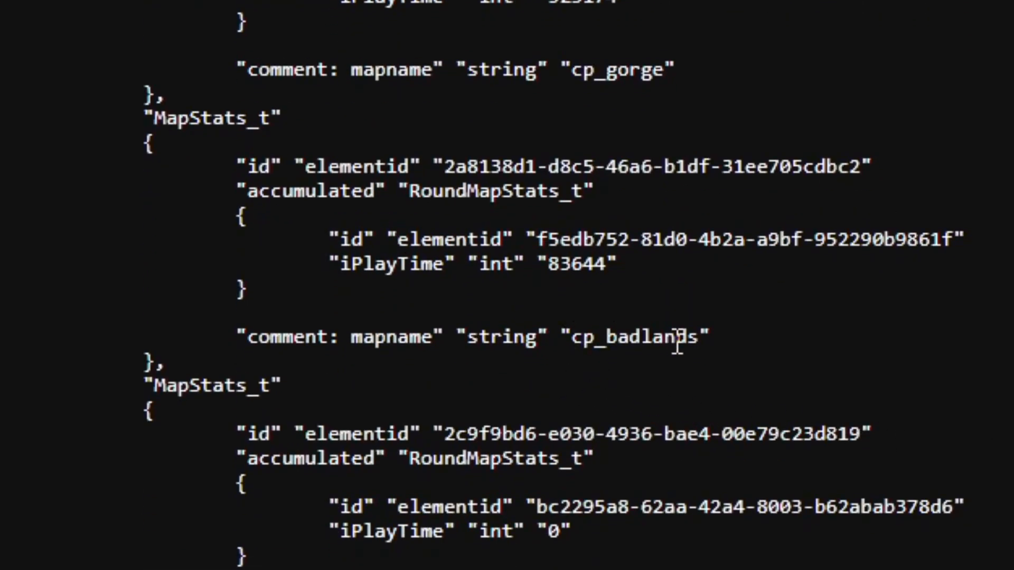
scroll(down, 3)
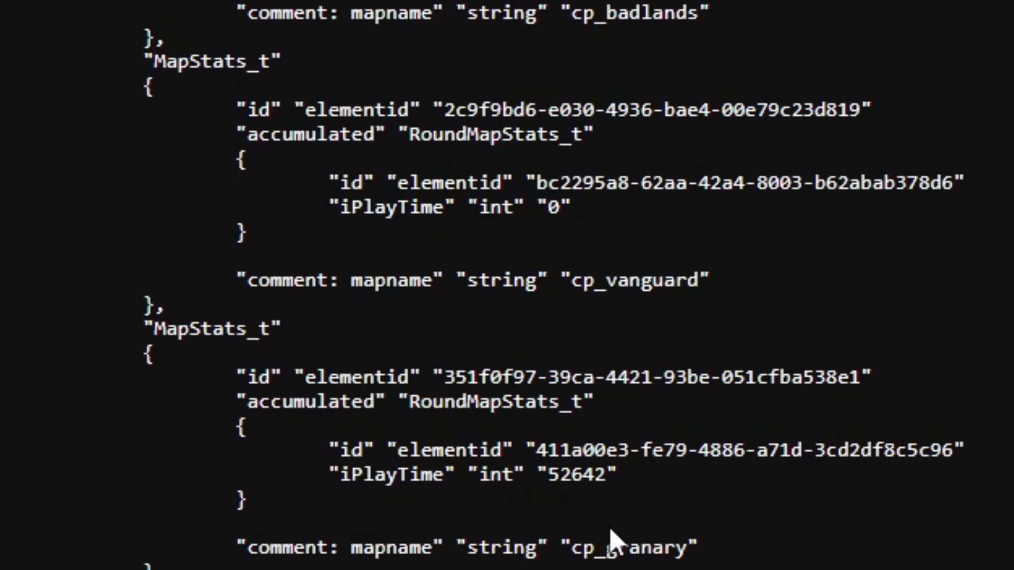
scroll(down, 3)
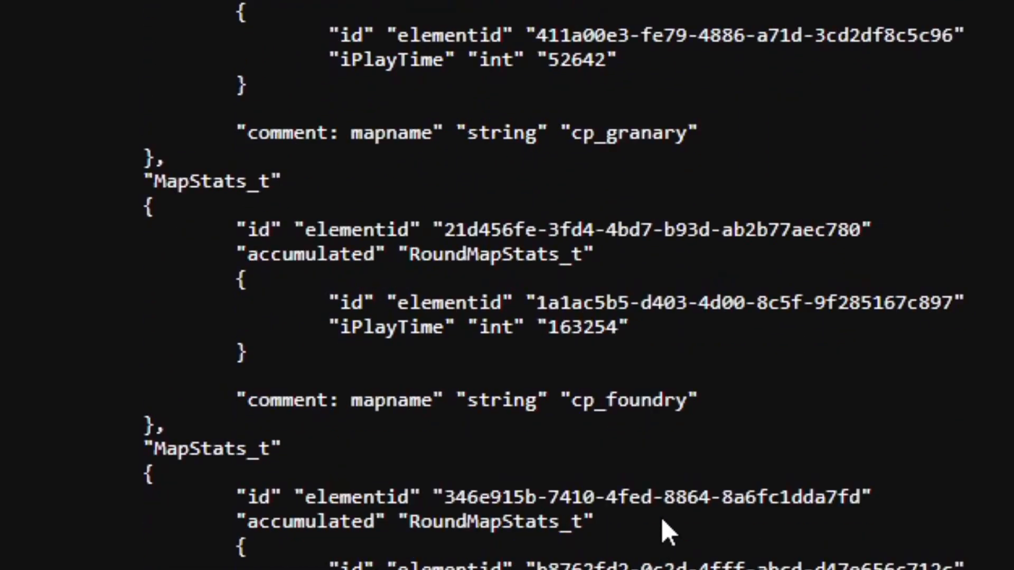
scroll(down, 3)
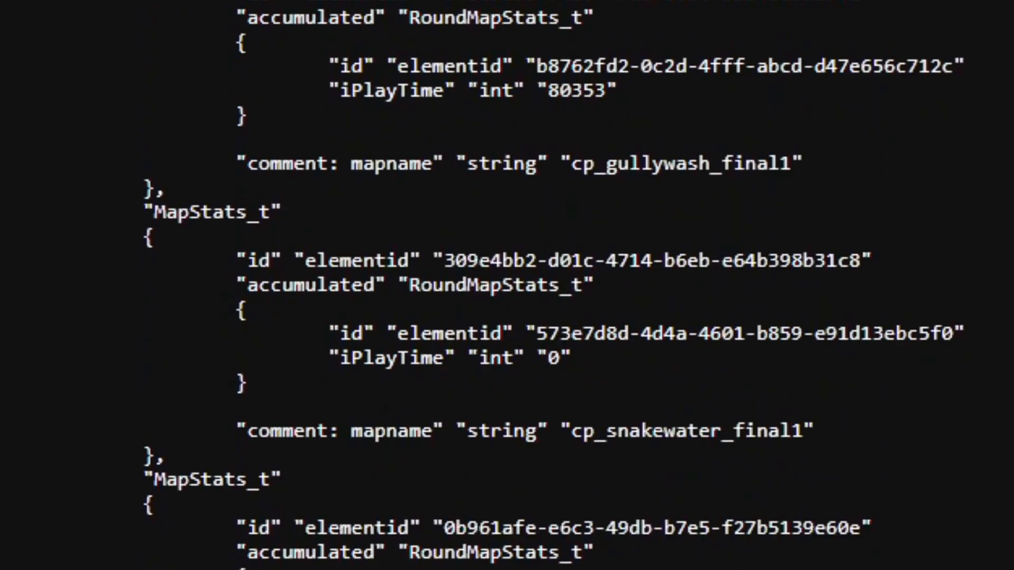
scroll(down, 3)
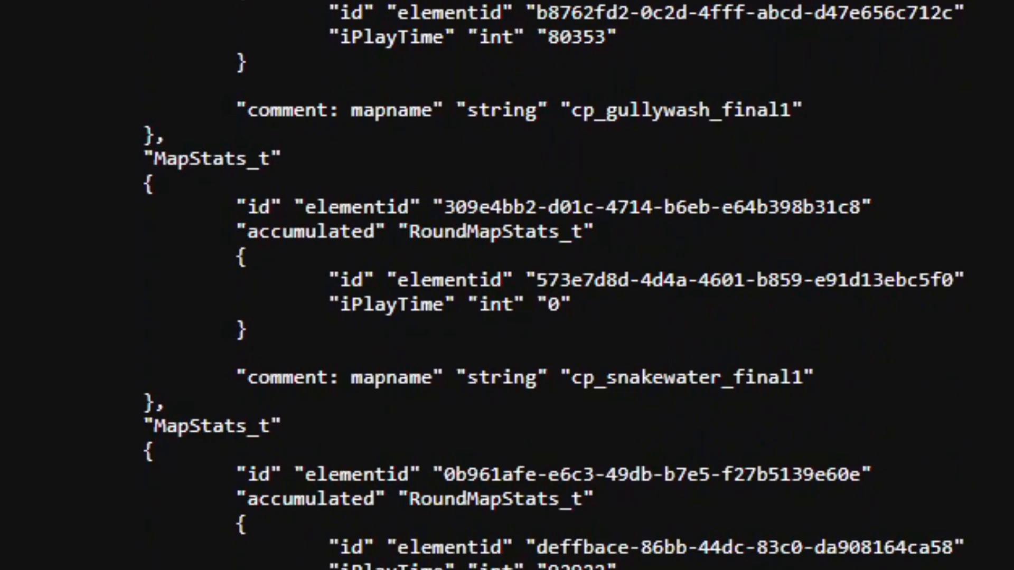
scroll(down, 3)
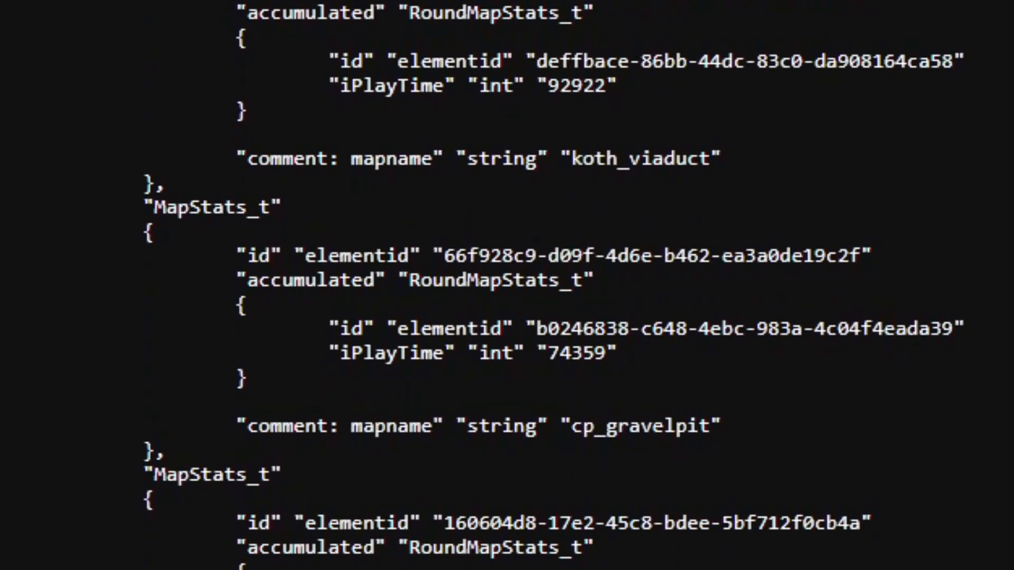
scroll(down, 3)
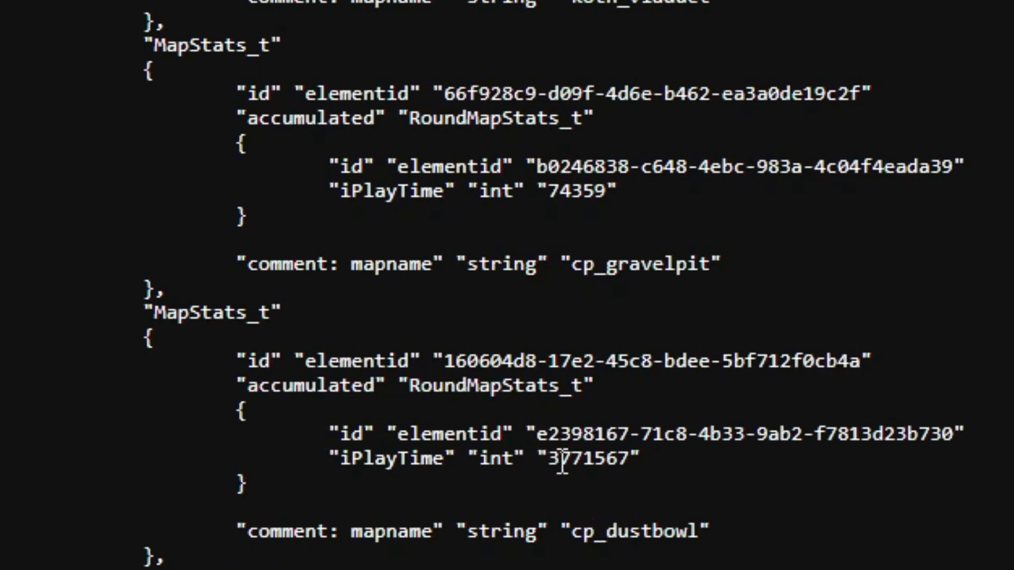
double_click(587, 457)
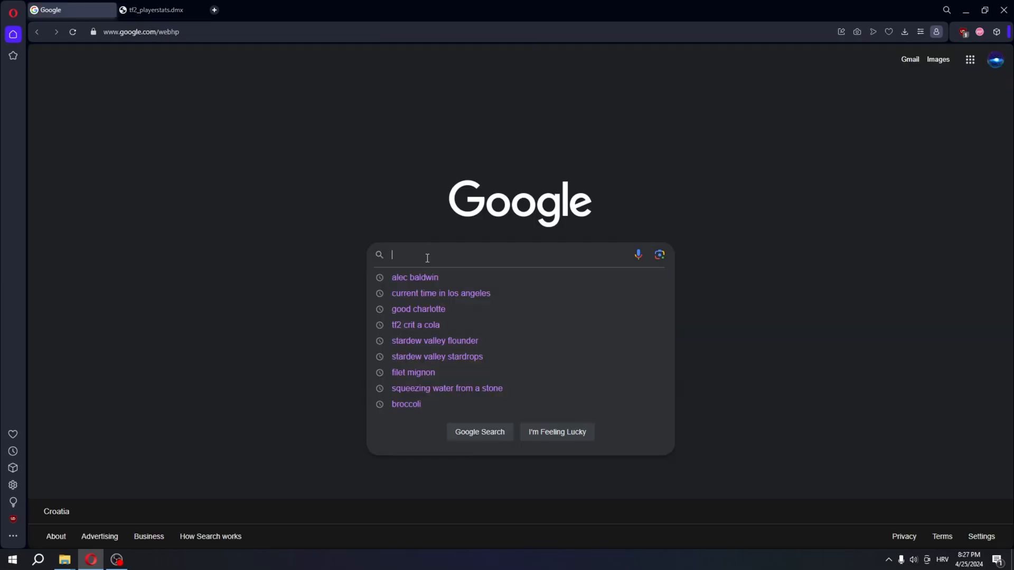
- Search Google for '3771567 seconds to hours' (1047.6575), then return to tf2_playerstats
text(3771567)
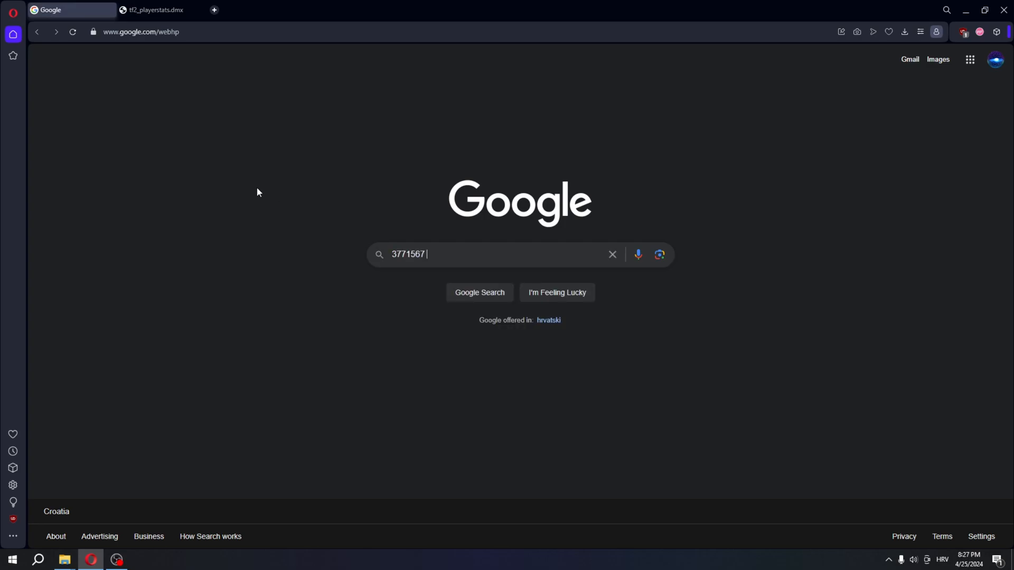
text(seconds to hours)
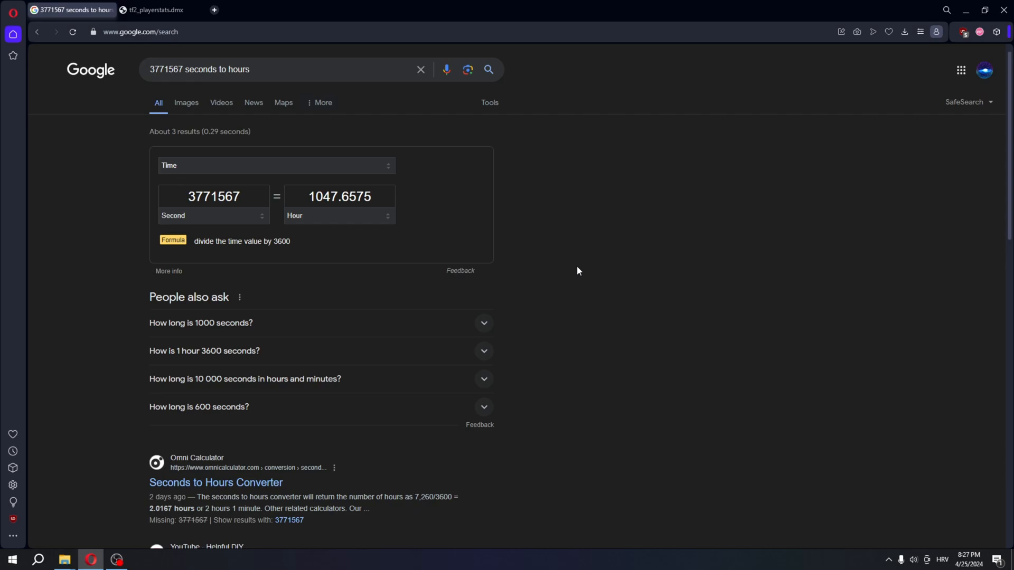
mouse_move(558, 268)
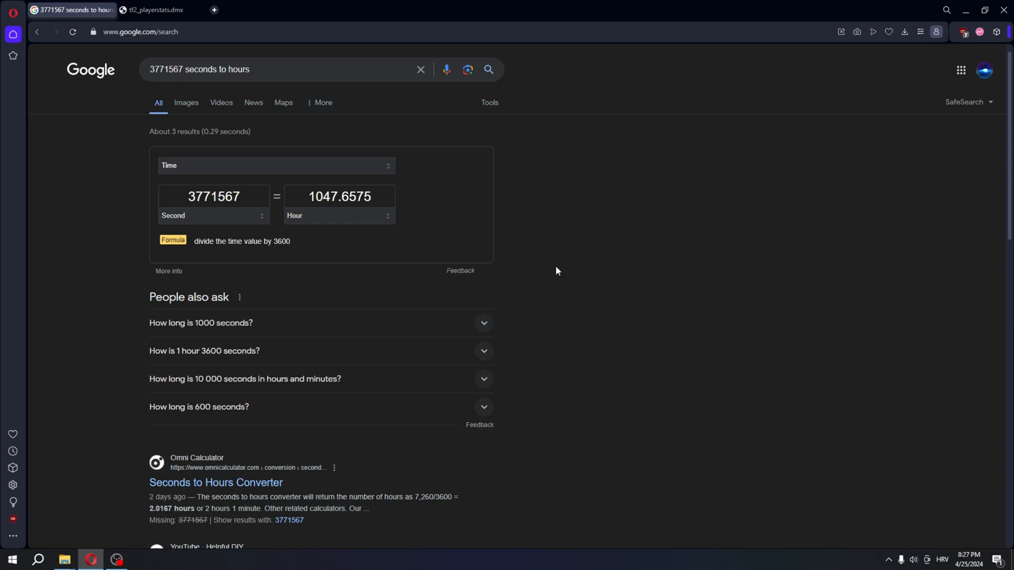
click(153, 9)
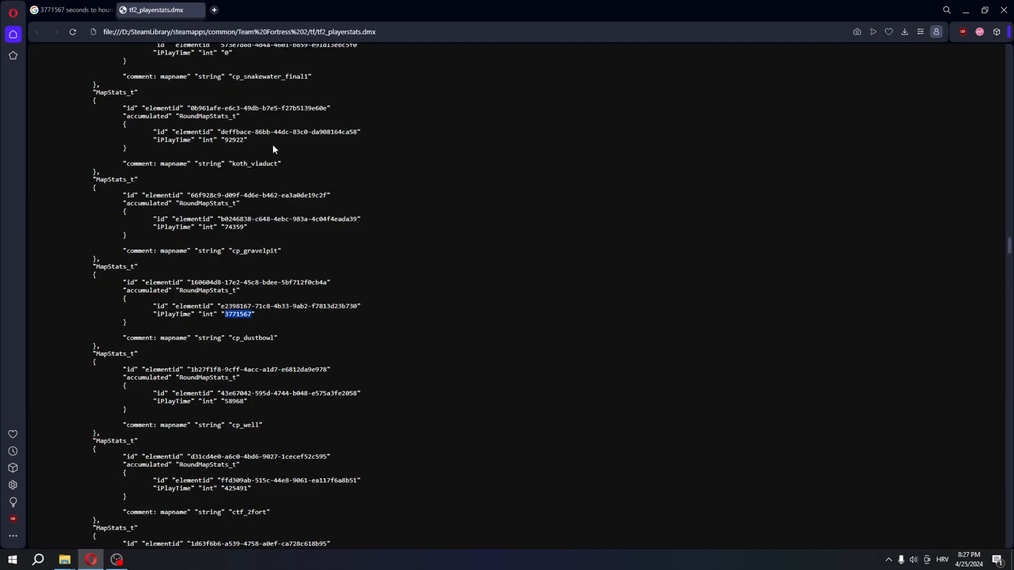
- Find 'mossrock' on the stats page to reach the zero-playtime cp_mossrock entry
key(Ctrl+f)
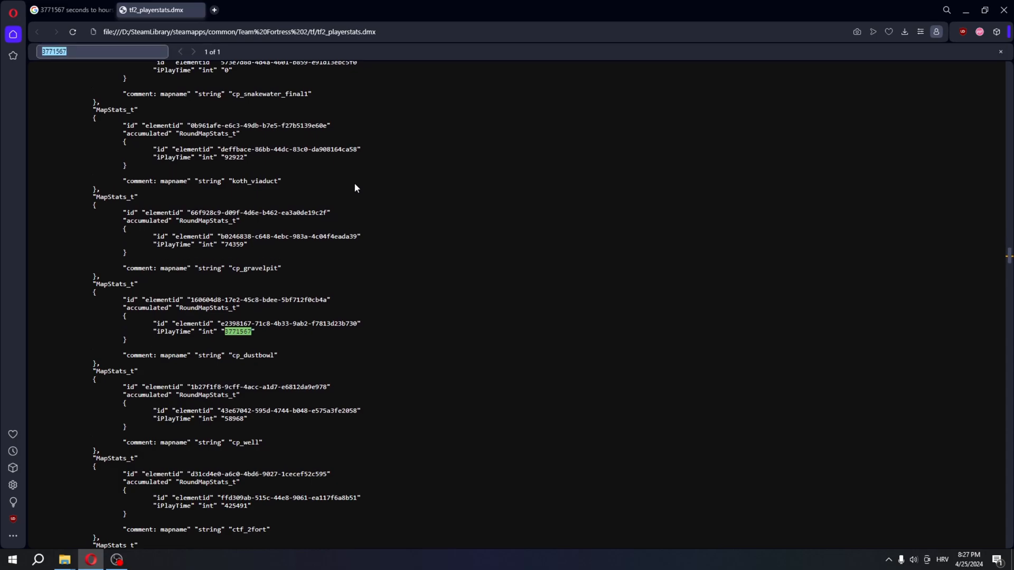
text(mossrock)
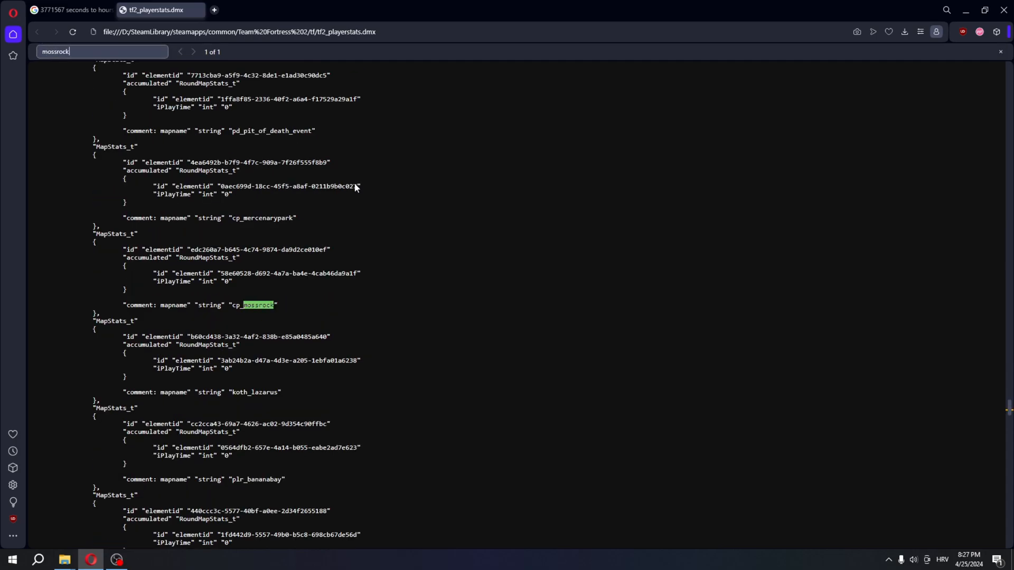